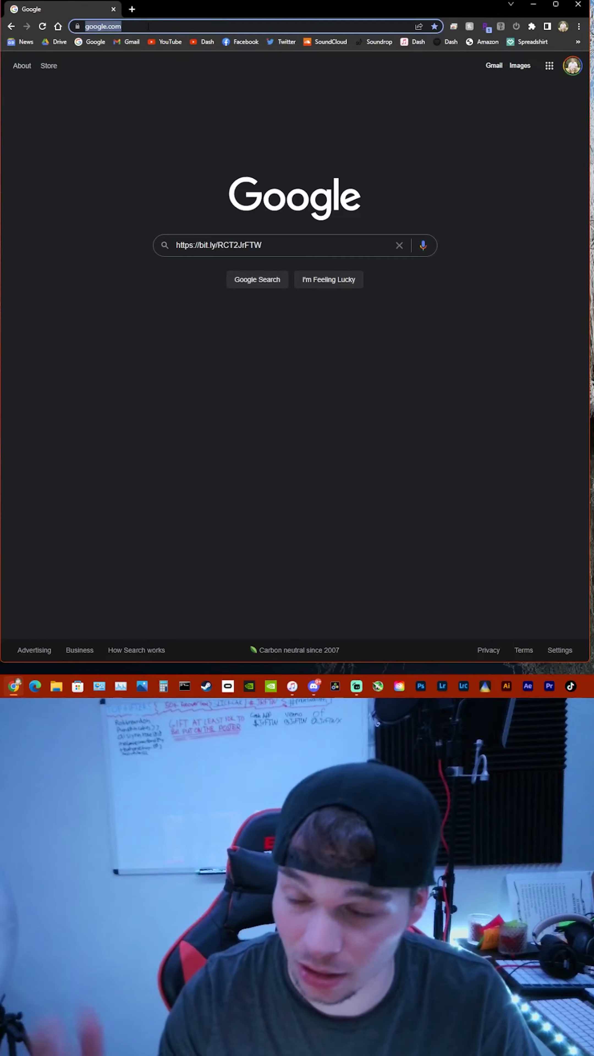
Download RCT2 Multiplayer.zip from the bit.ly Drive link, accepting the large-file virus-scan warning
click(202, 26)
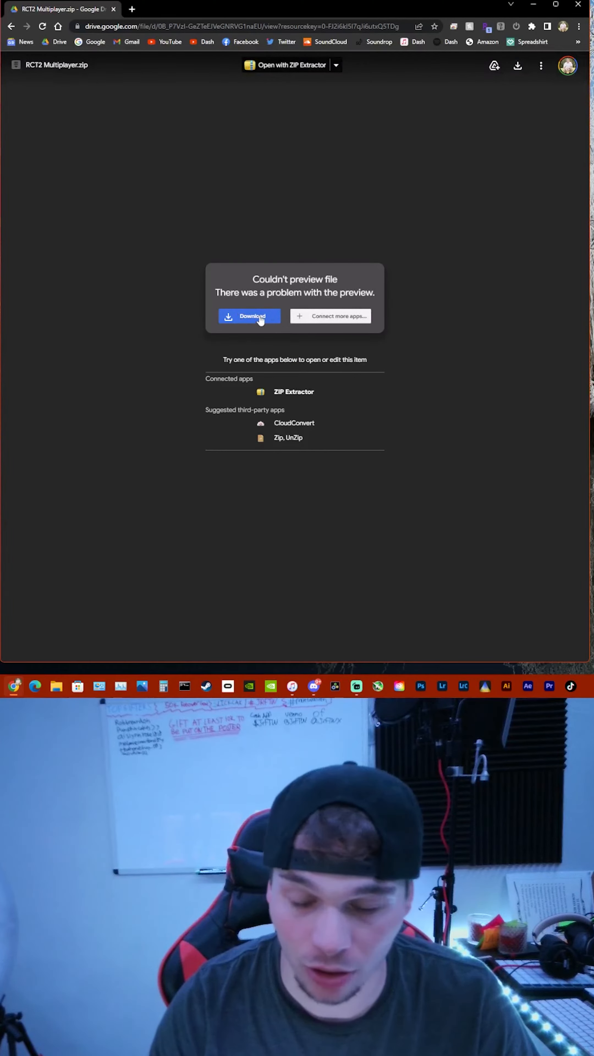
click(249, 316)
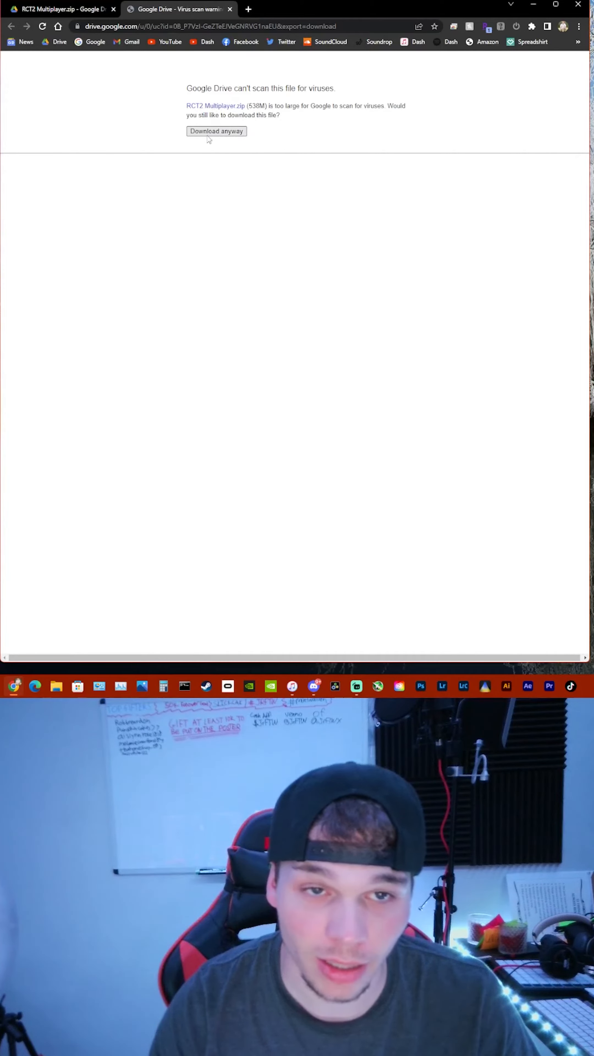
click(217, 131)
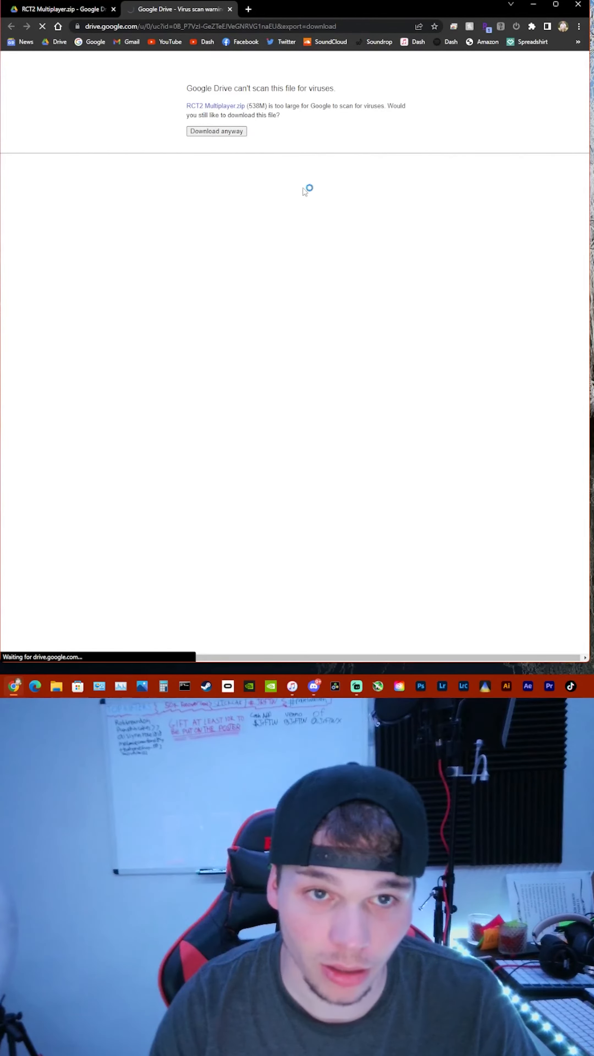
click(215, 131)
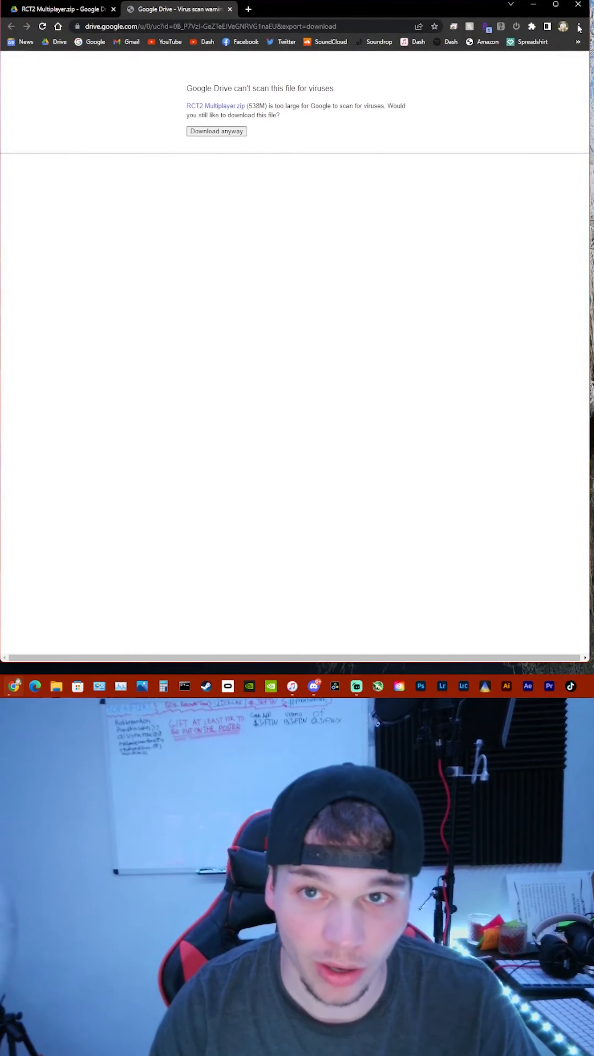
Reveal the downloaded RCT2 Multiplayer.zip in its folder from Chrome's Downloads list
click(215, 131)
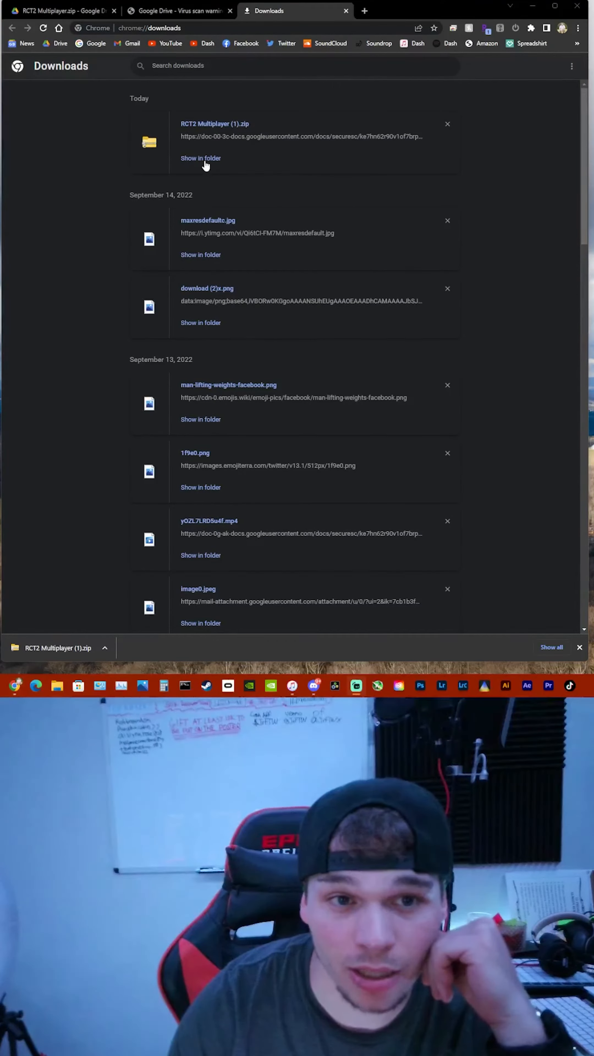
click(200, 158)
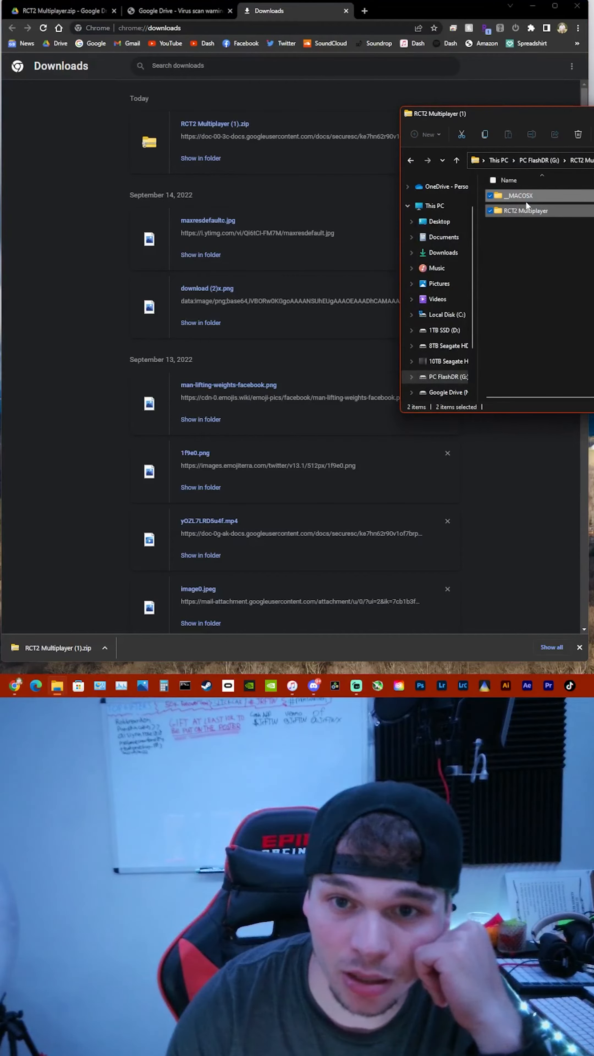
mouse_move(445, 361)
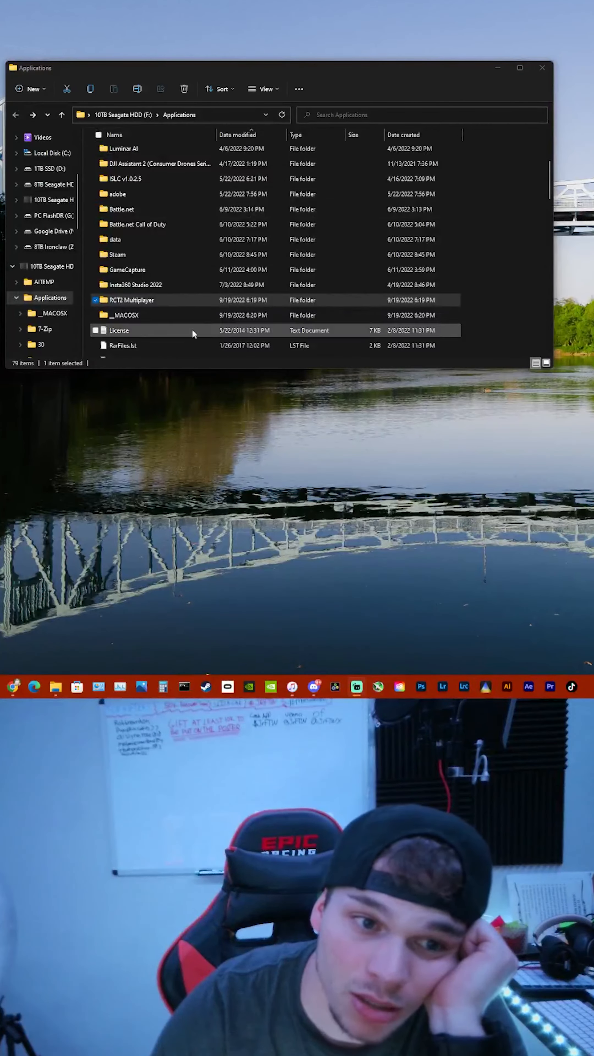
Browse into RCT2 Multiplayer > 1. OpenRCT > Win and select the OpenRCT2 installer
click(132, 300)
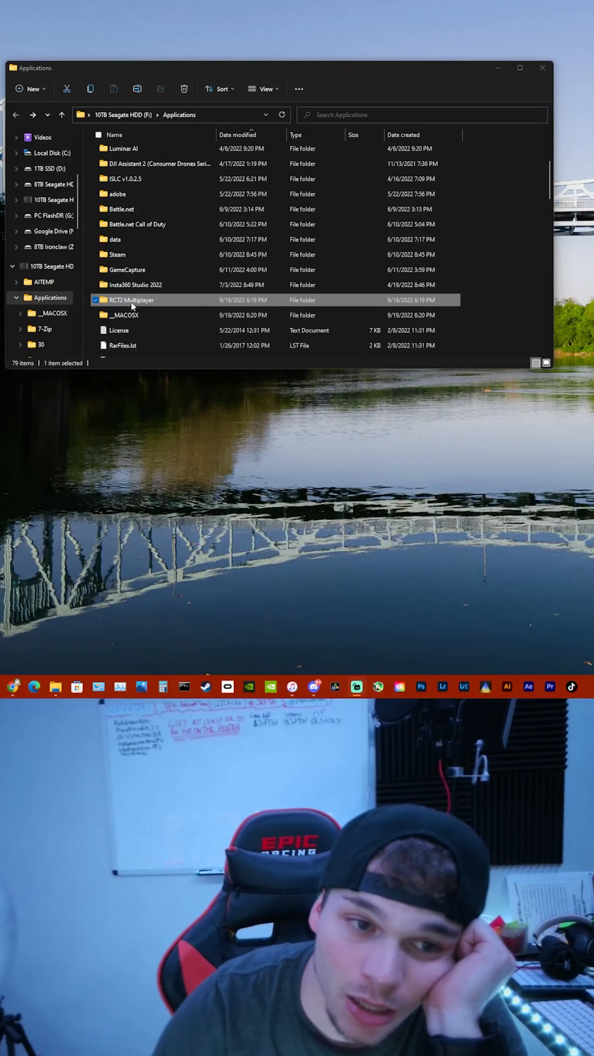
double_click(132, 300)
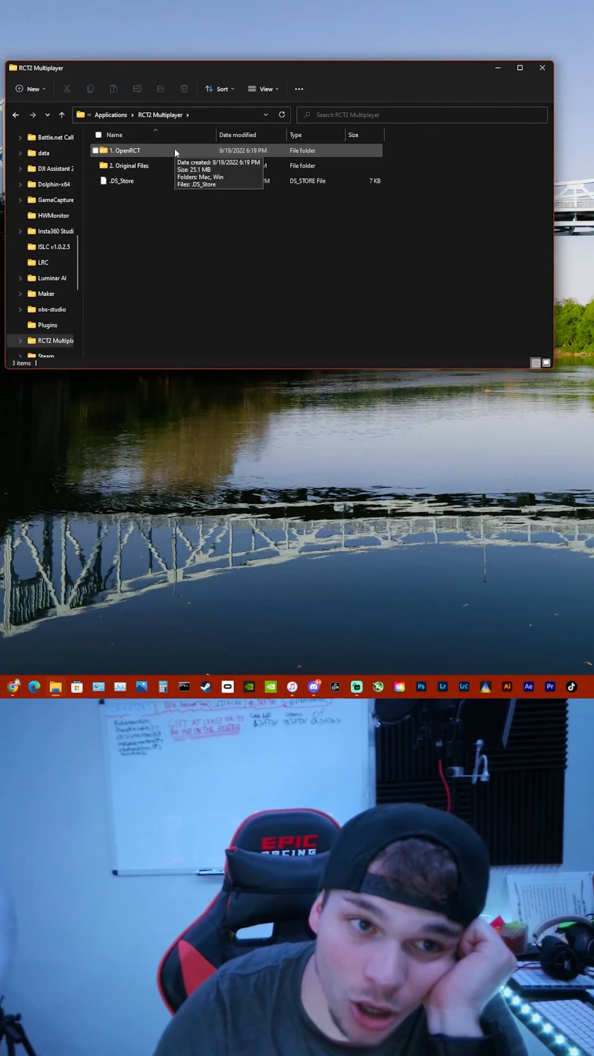
double_click(125, 151)
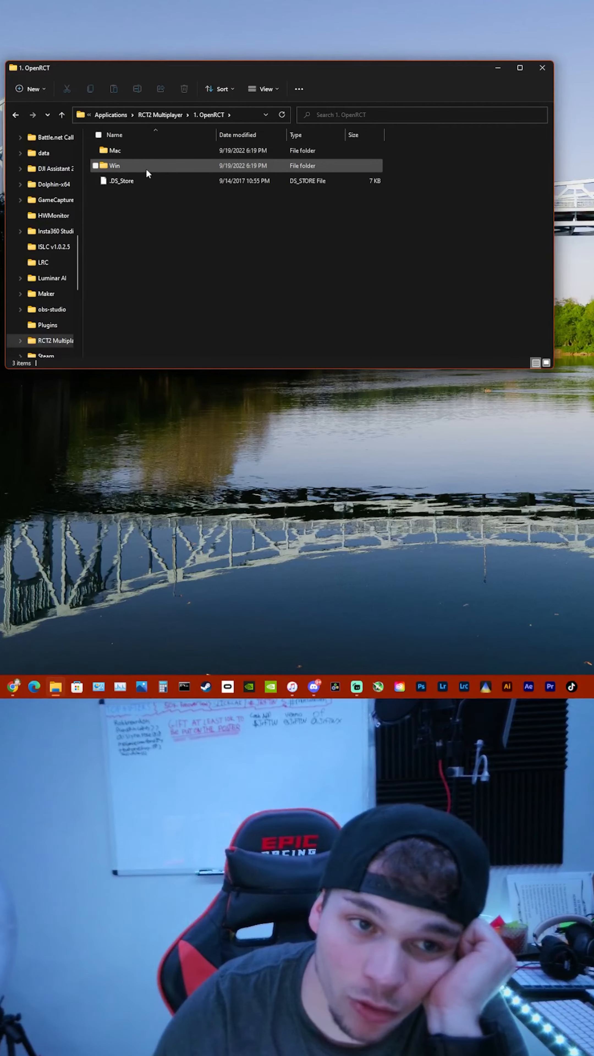
double_click(114, 166)
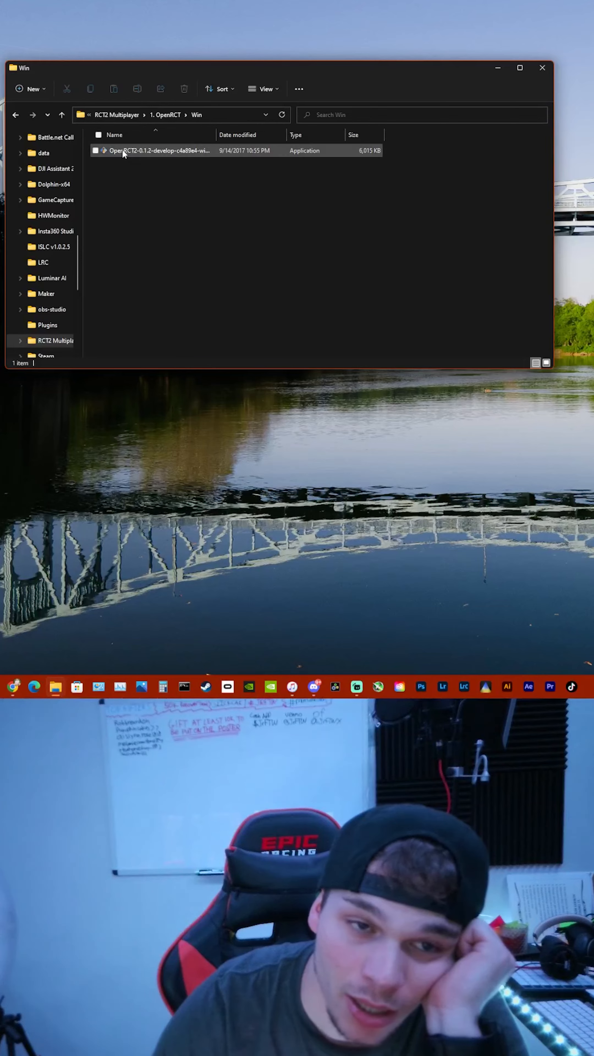
click(159, 151)
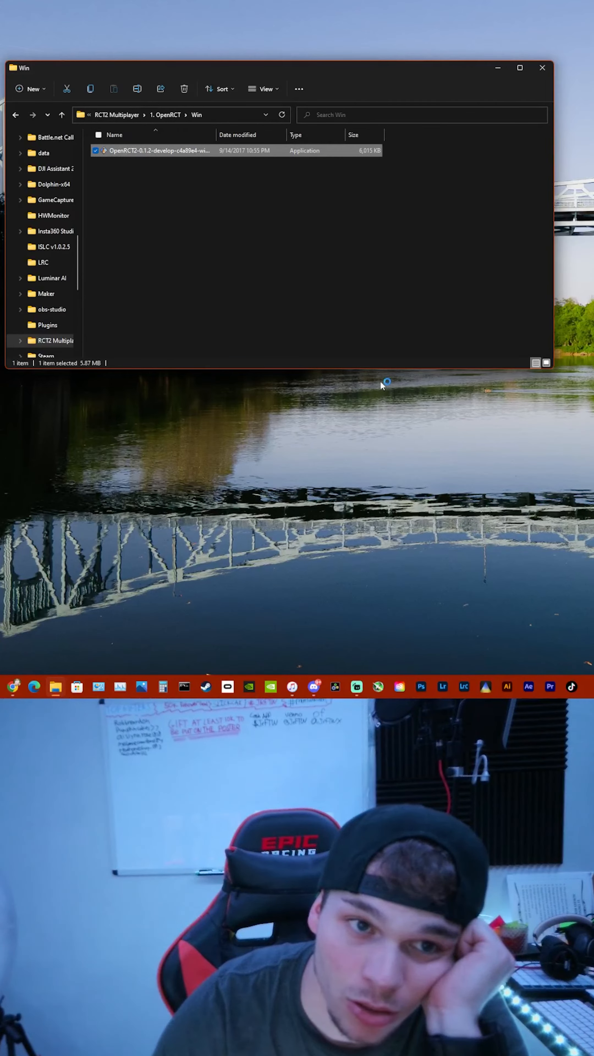
Install OpenRCT2 0.1.2 to F:\Applications via the wizard, accepting the license, and finish with 'Run OpenRCT2' checked
double_click(159, 150)
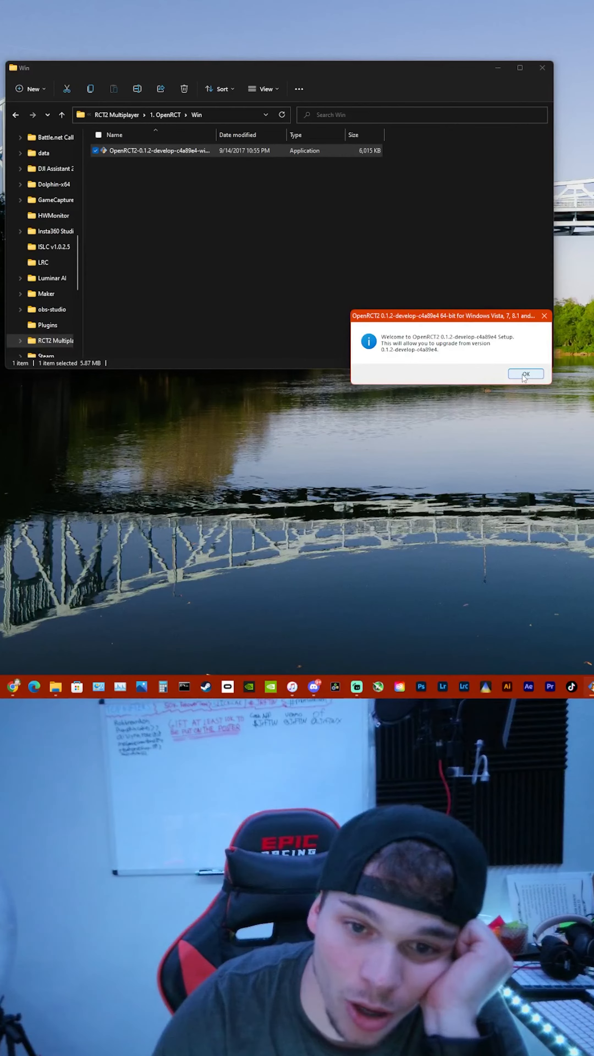
click(525, 374)
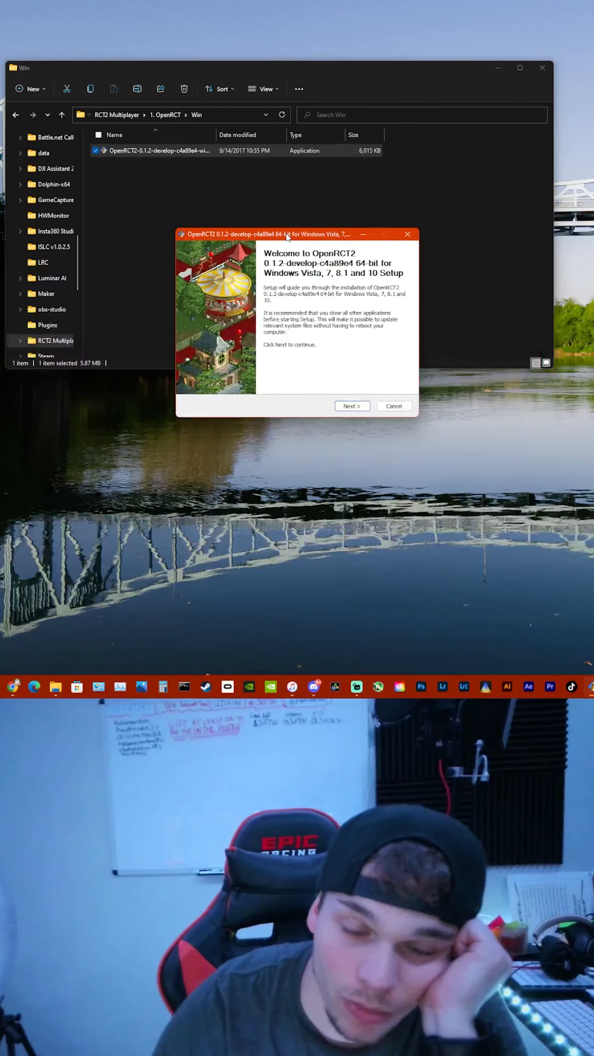
click(351, 405)
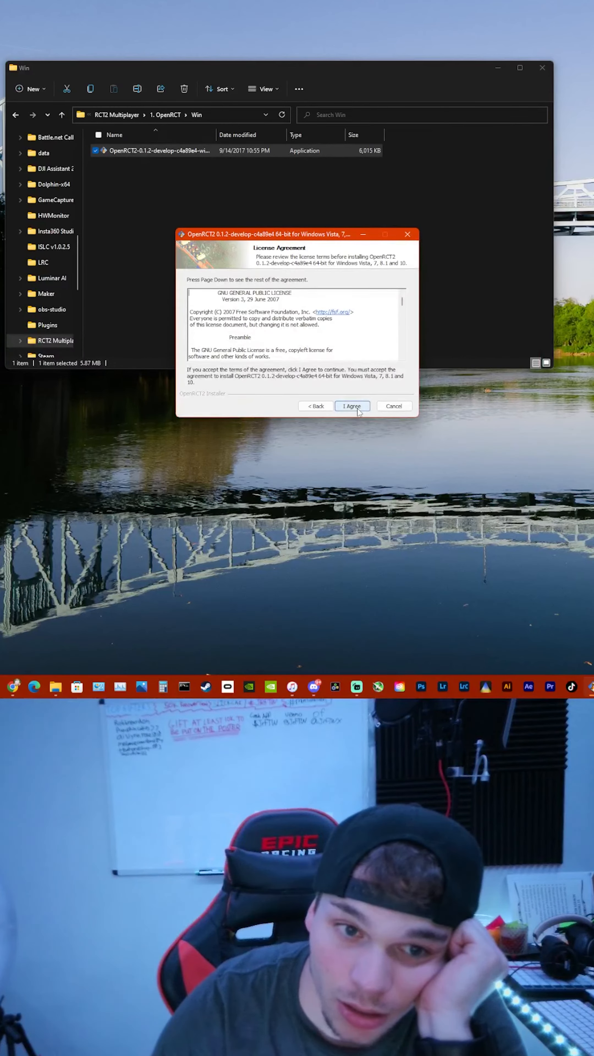
click(351, 405)
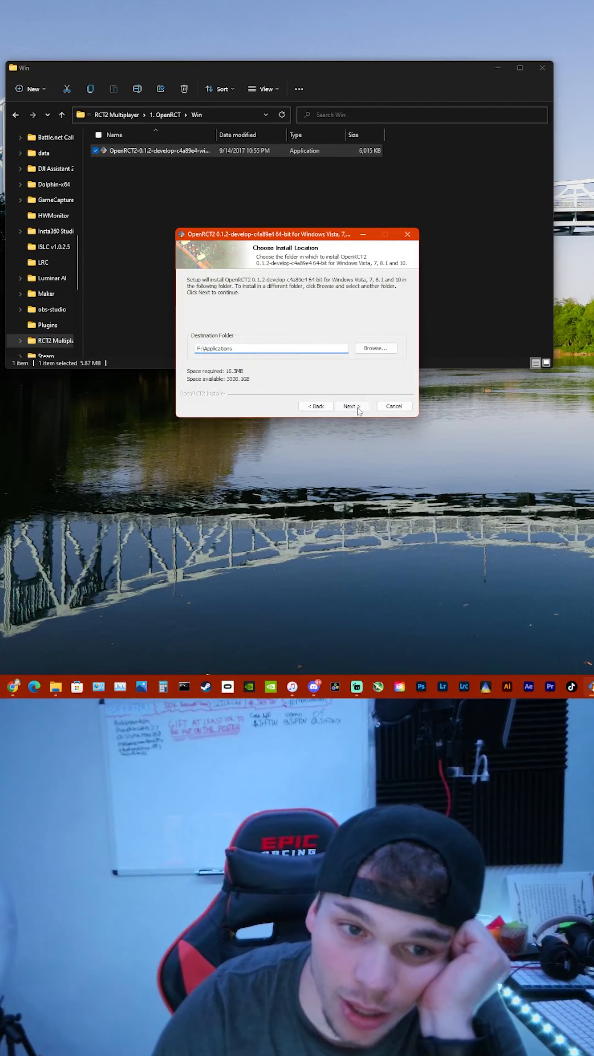
click(350, 406)
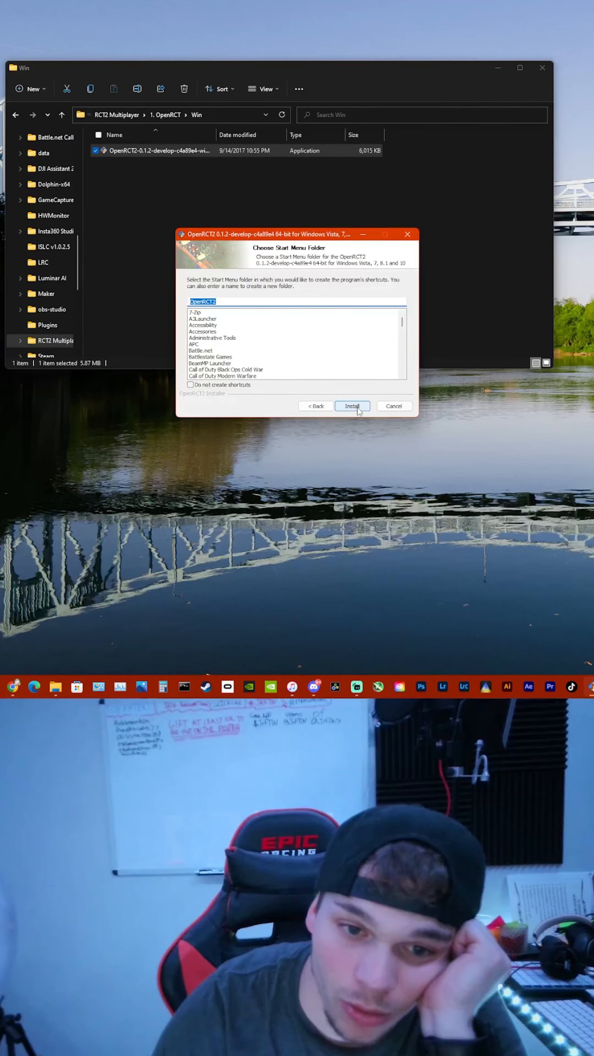
click(352, 406)
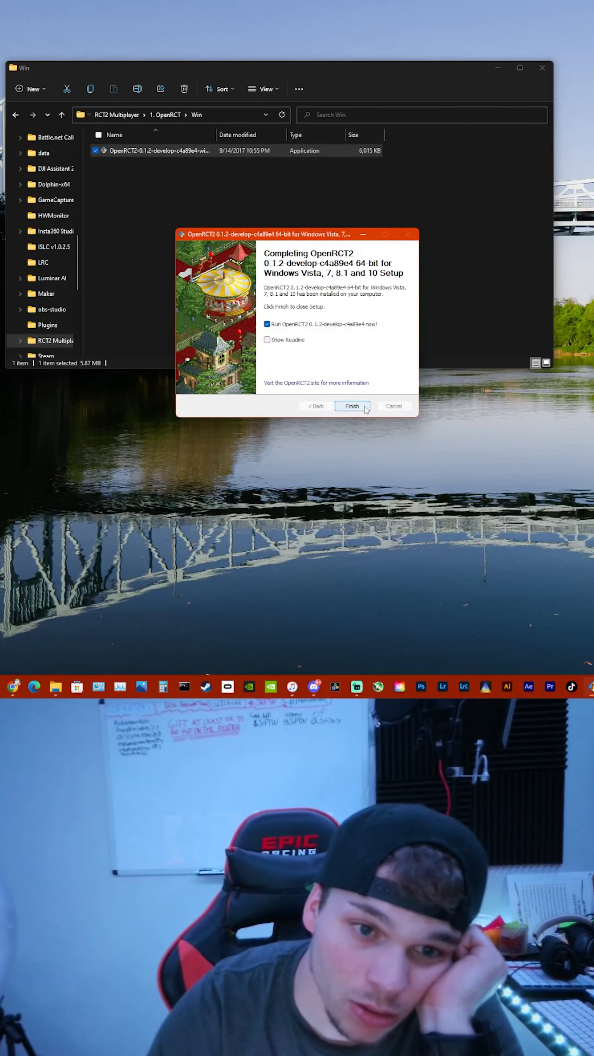
click(351, 406)
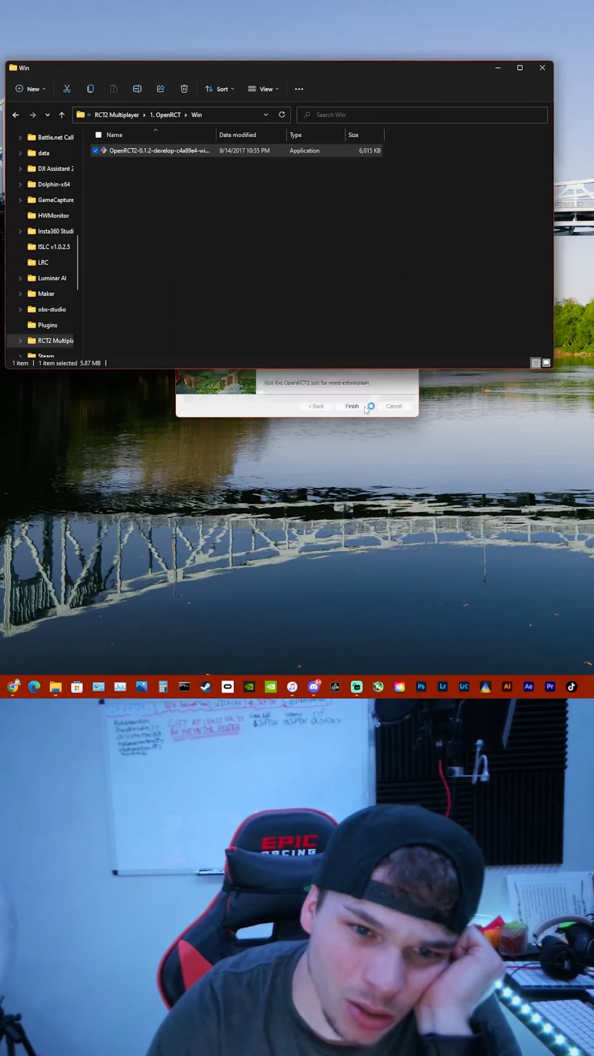
While OpenRCT2 launches, look into the '2. Original Files' folder and return to RCT2 Multiplayer
click(350, 406)
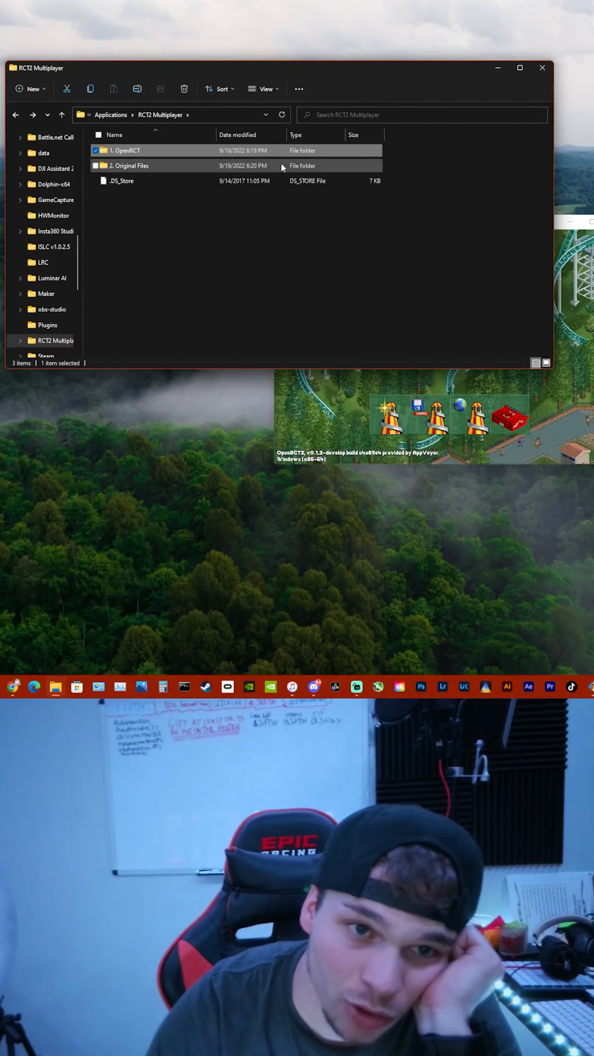
double_click(130, 165)
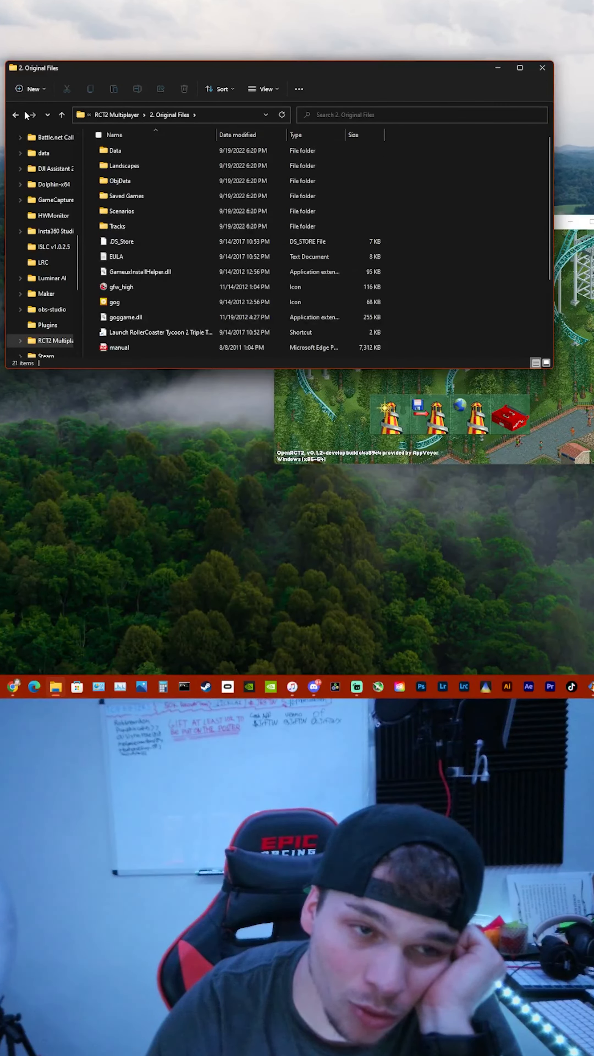
click(15, 114)
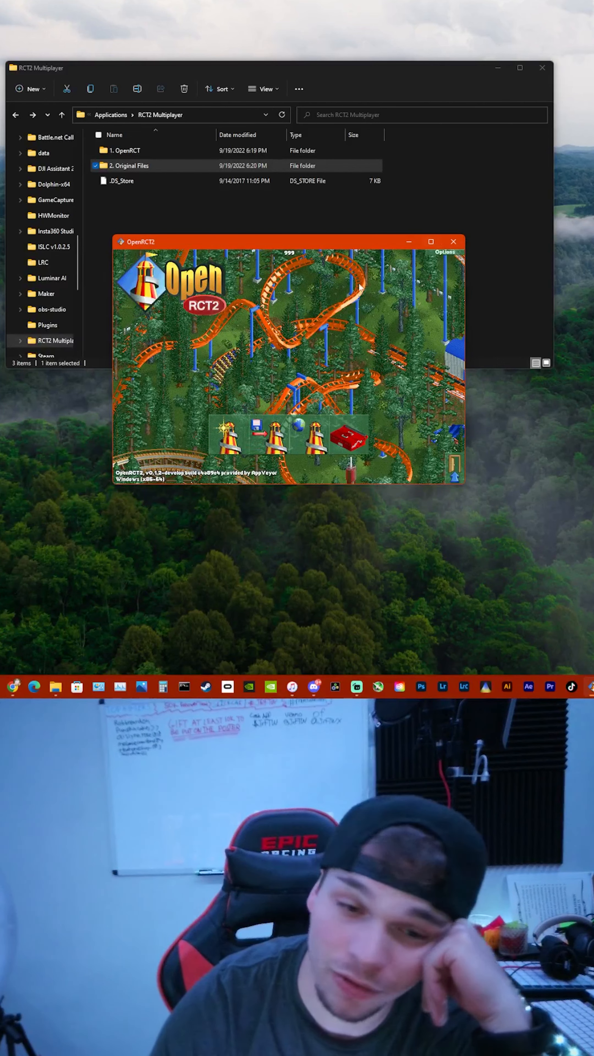